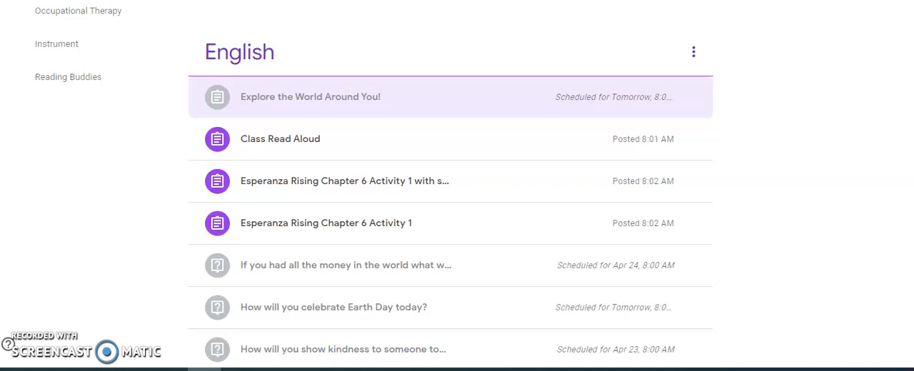
mouse_move(69, 77)
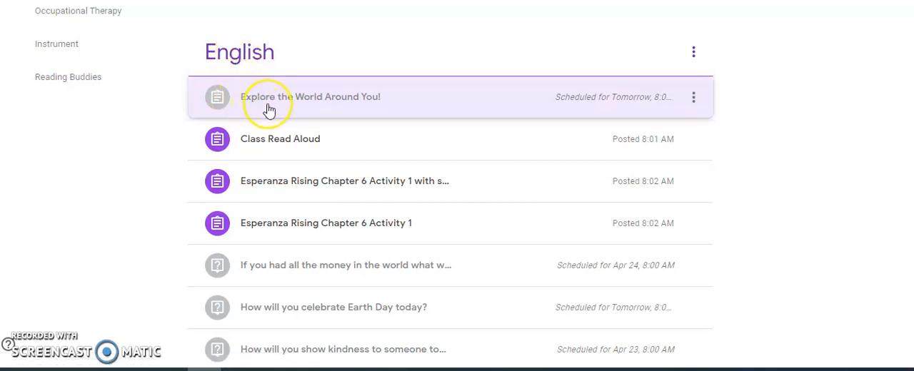
mouse_move(314, 100)
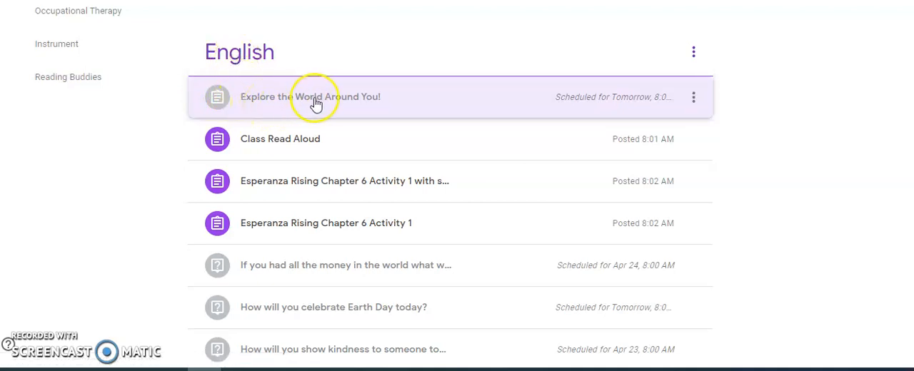
- Expand the 'Explore the World Around You!' scheduled assignment in the English class stream
click(310, 97)
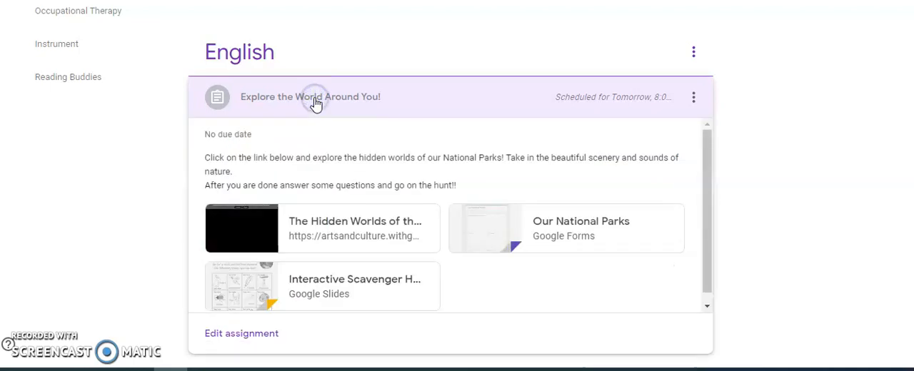
mouse_move(241, 335)
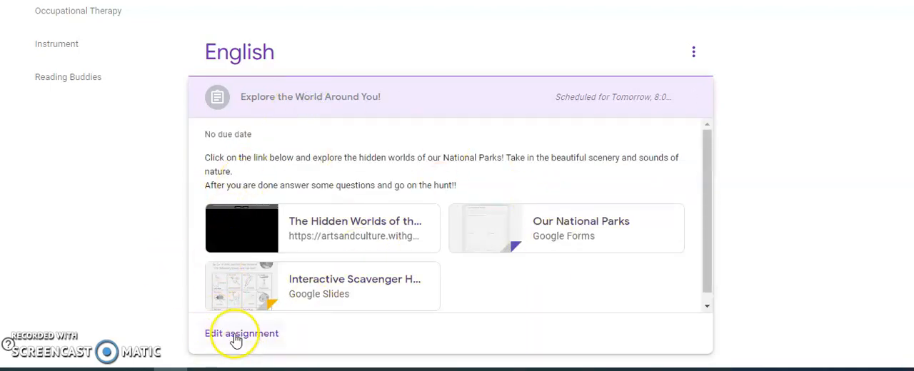
- Start editing the assignment and review its instructions down to the attachments
click(242, 334)
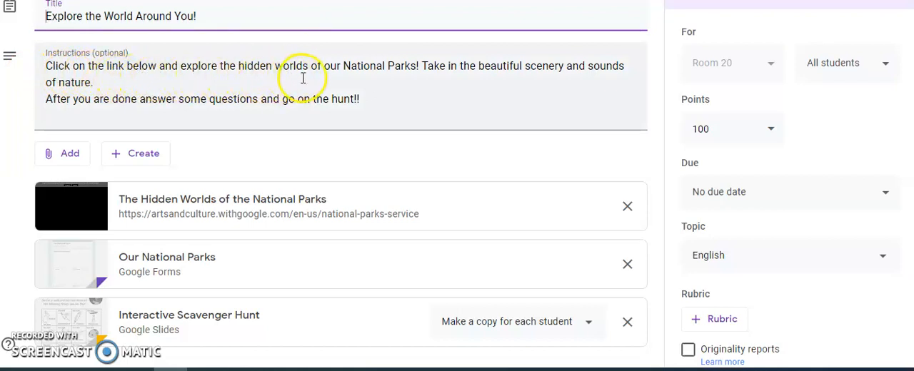
mouse_move(414, 77)
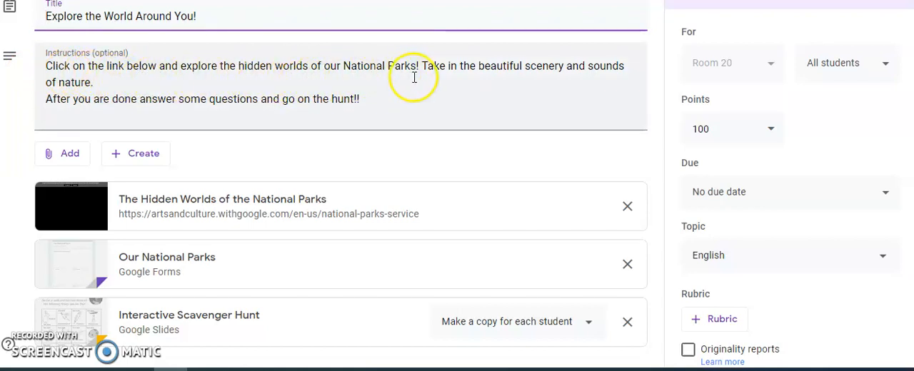
mouse_move(391, 91)
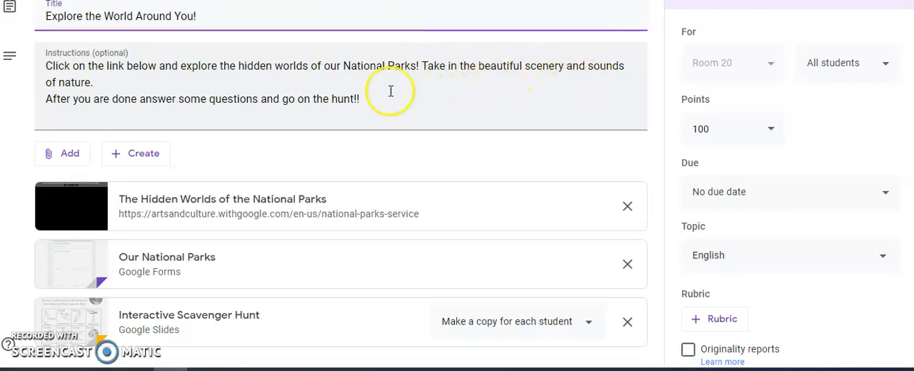
mouse_move(73, 115)
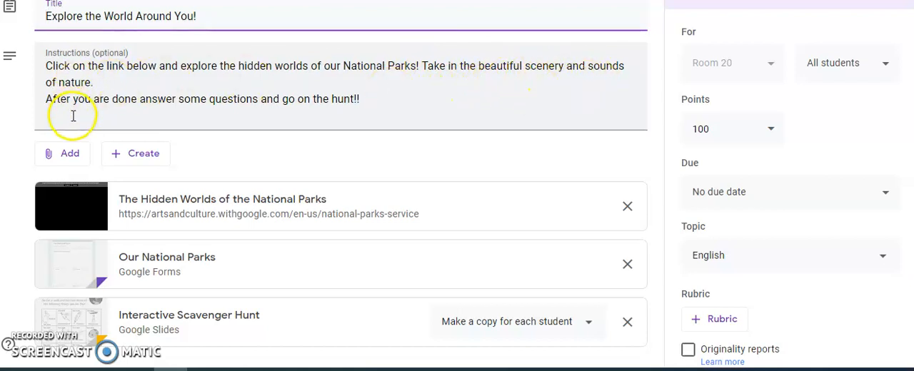
mouse_move(179, 112)
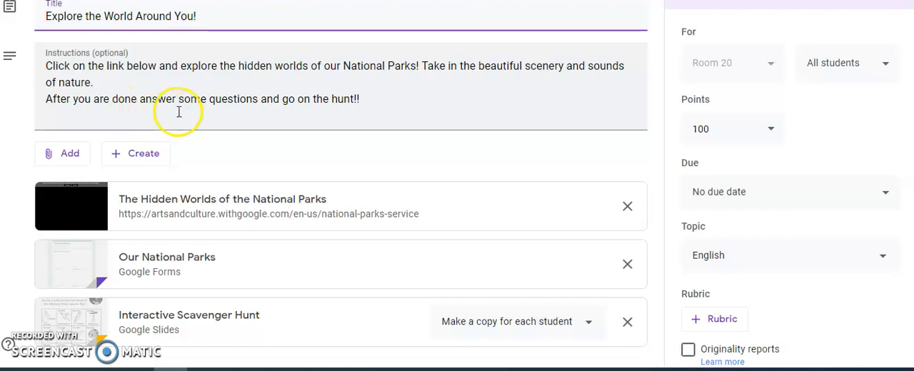
mouse_move(330, 117)
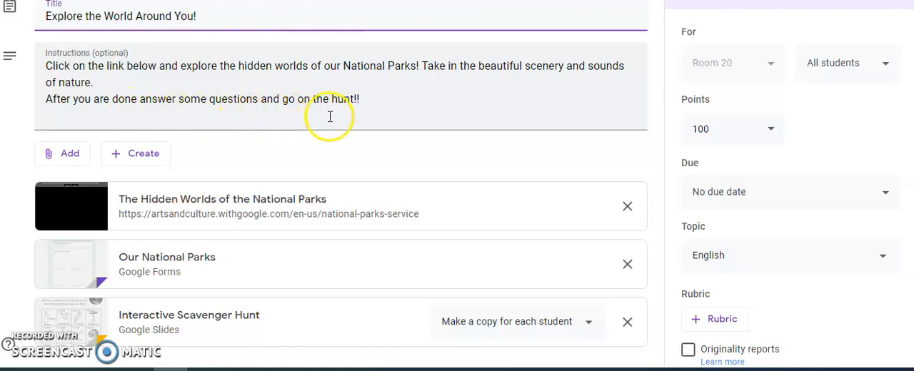
scroll(down, 3)
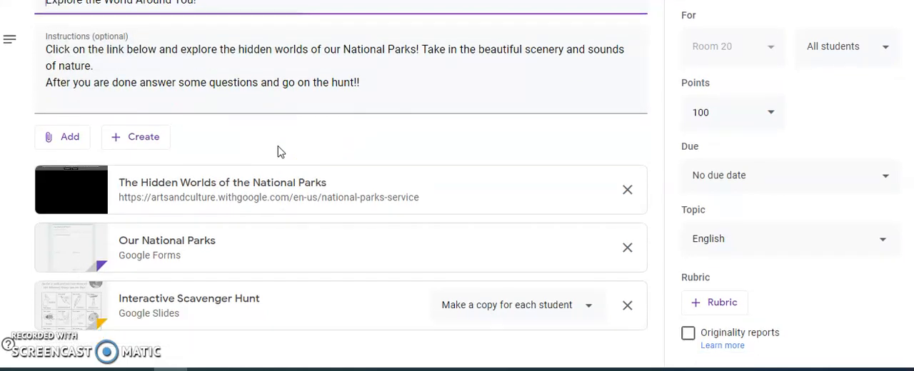
mouse_move(92, 254)
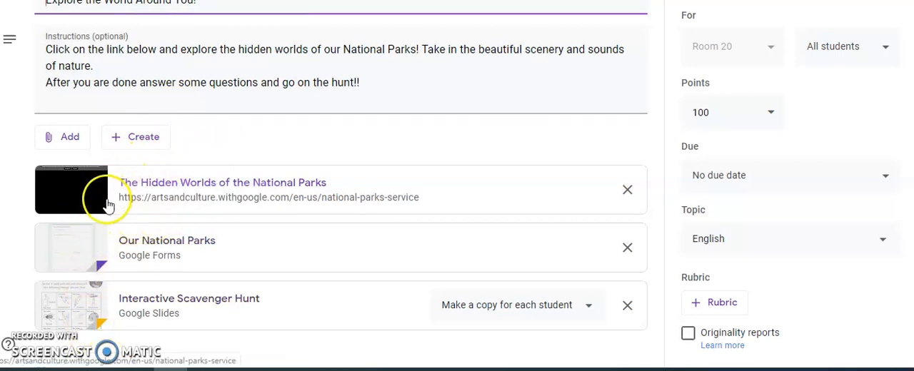
mouse_move(230, 192)
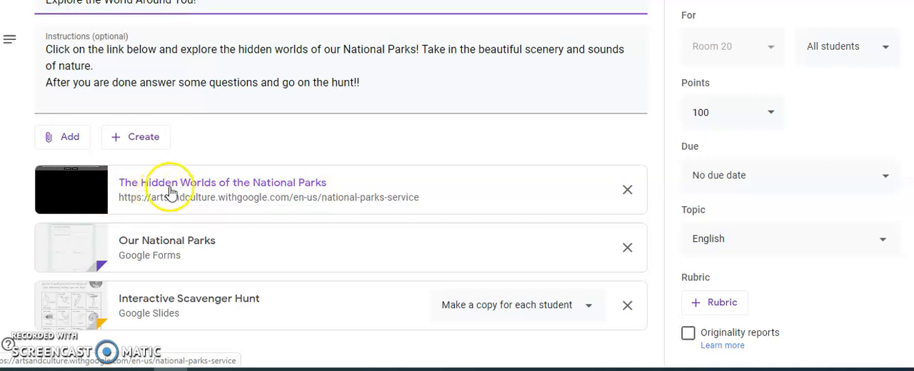
mouse_move(317, 192)
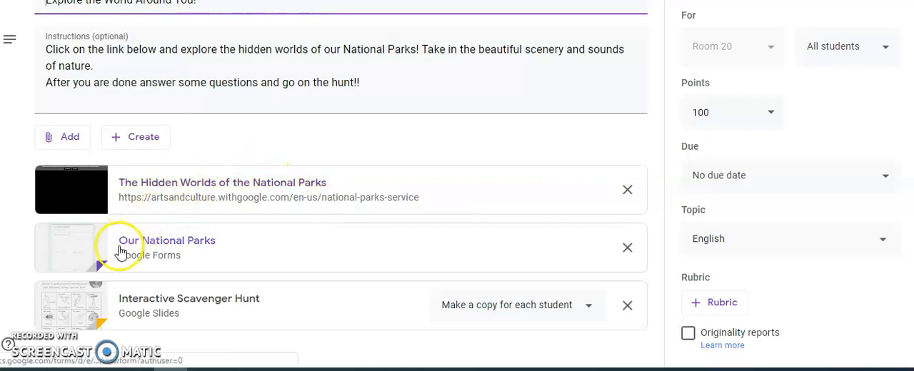
mouse_move(80, 264)
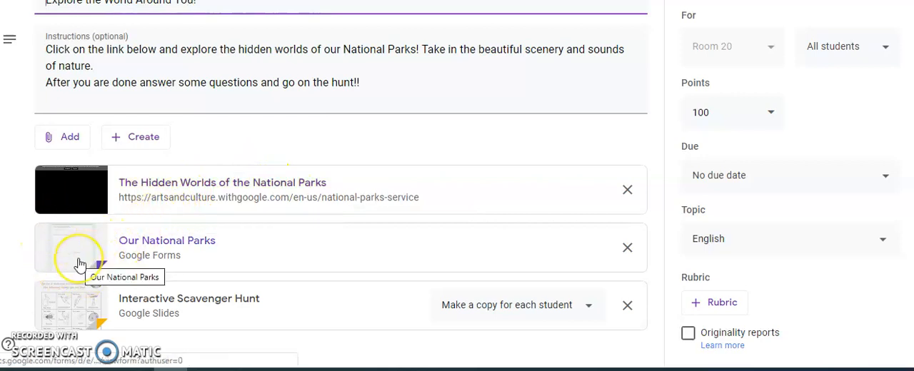
mouse_move(171, 258)
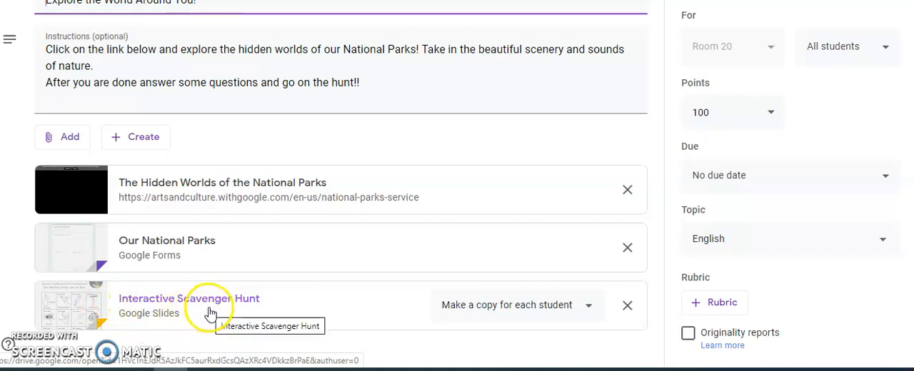
mouse_move(156, 307)
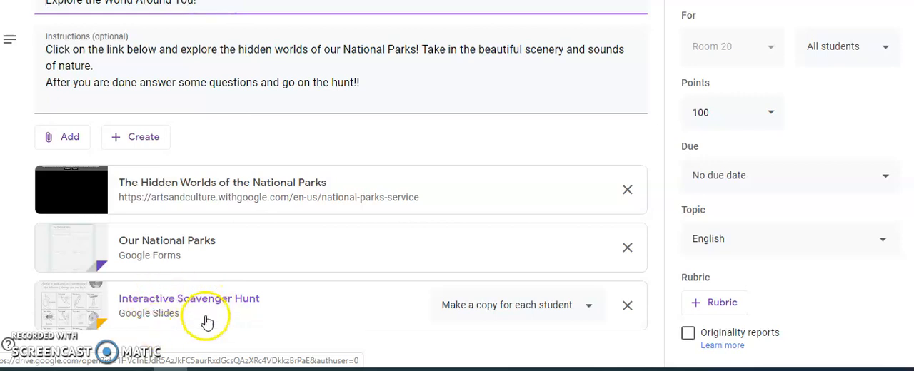
mouse_move(207, 317)
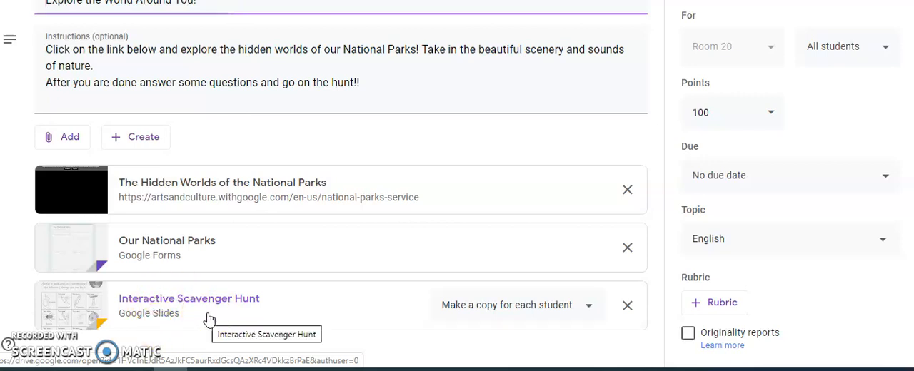
- Open the 'Interactive Scavenger Hunt' Google Slides attachment from the assignment
click(189, 298)
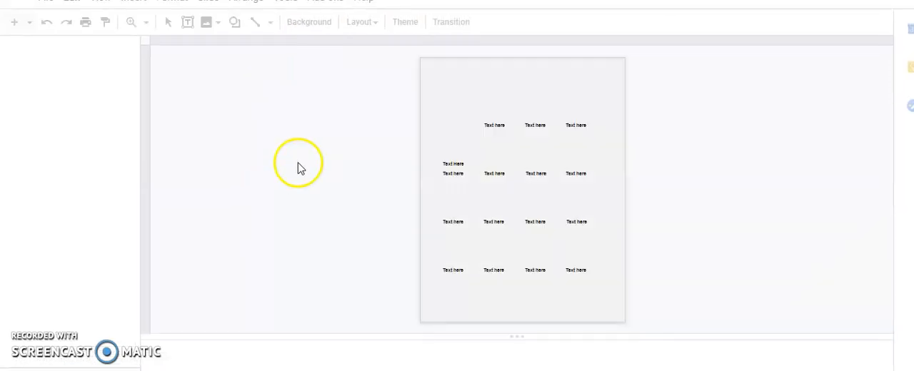
mouse_move(264, 7)
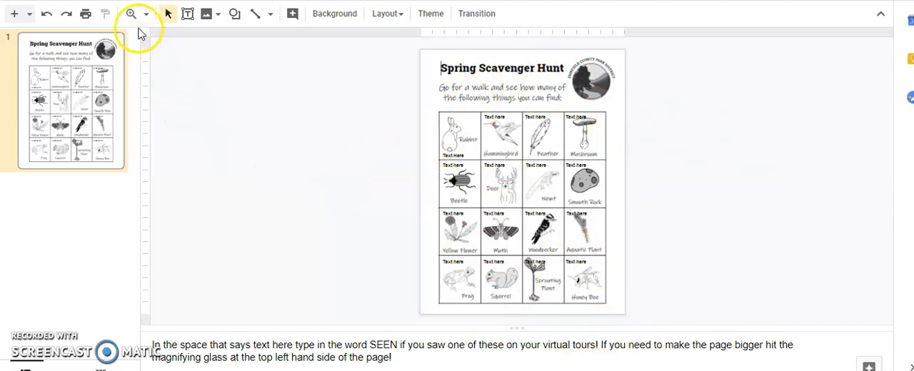
- Zoom into the slide and clear the 'Text Here' placeholder in the Rabbit box
click(146, 15)
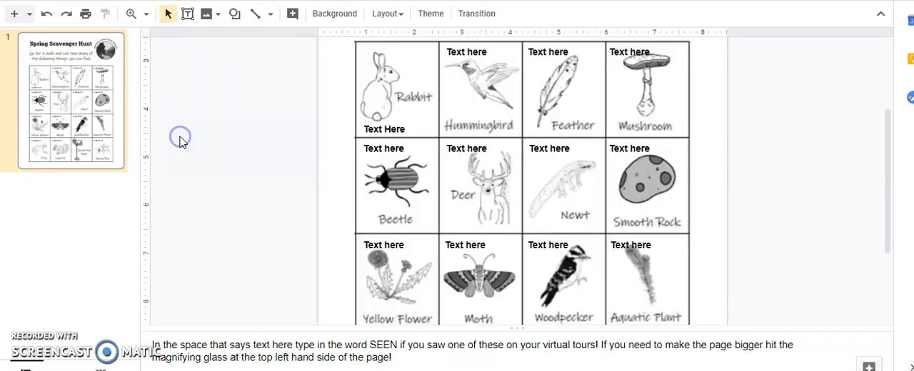
mouse_move(234, 114)
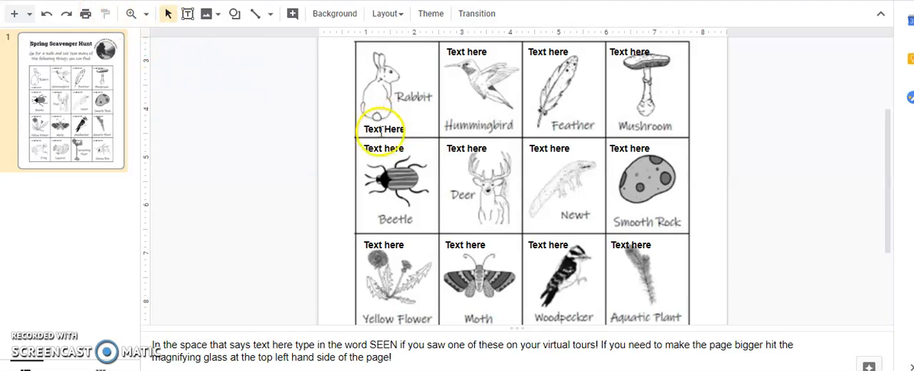
click(383, 129)
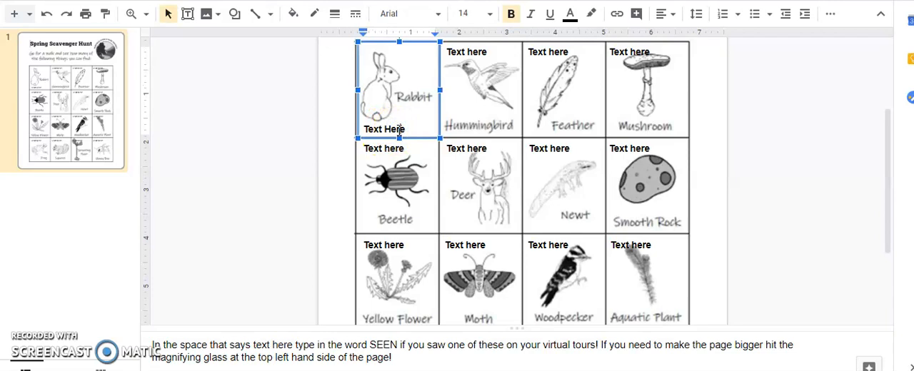
click(403, 129)
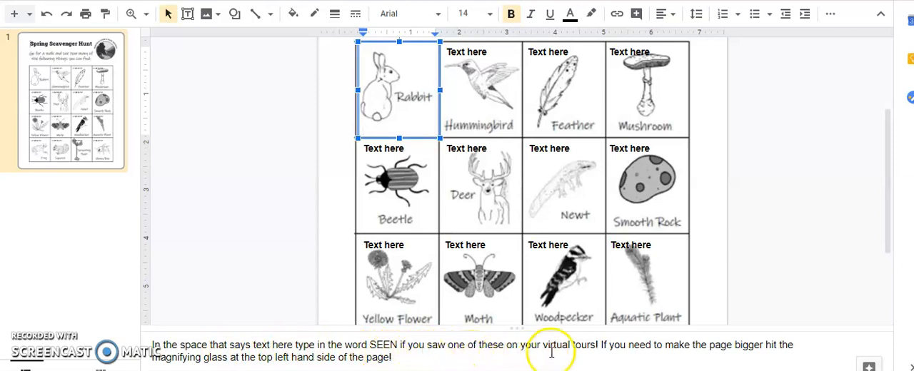
mouse_move(686, 364)
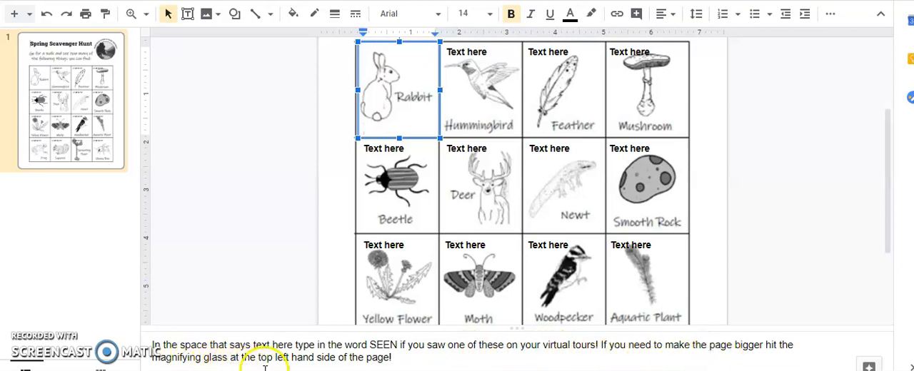
mouse_move(426, 232)
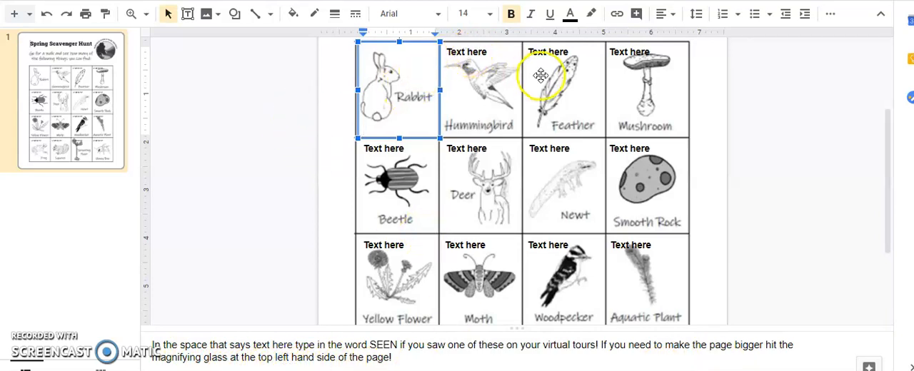
mouse_move(577, 56)
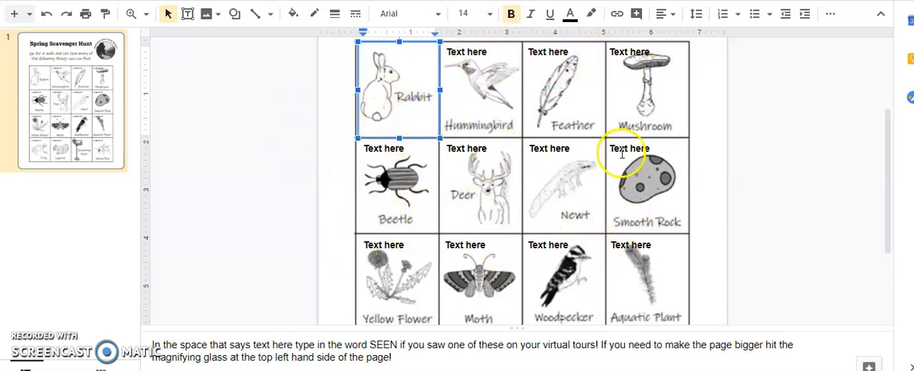
- Enter 'Seen' in the Rabbit box and clear the Smooth Rock box's placeholder
click(364, 130)
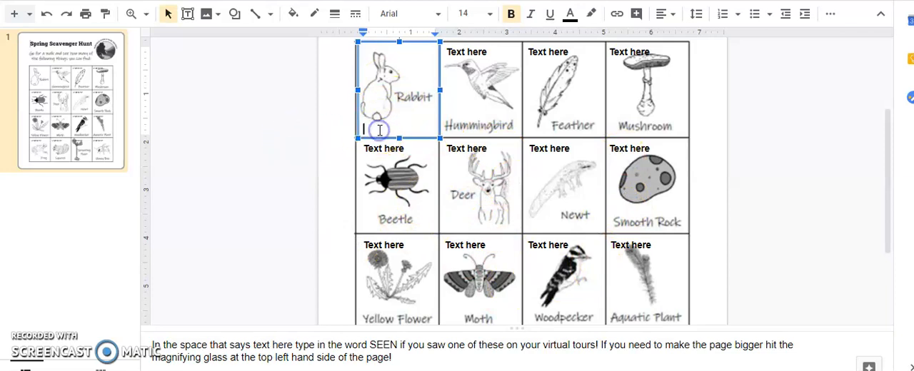
text(S)
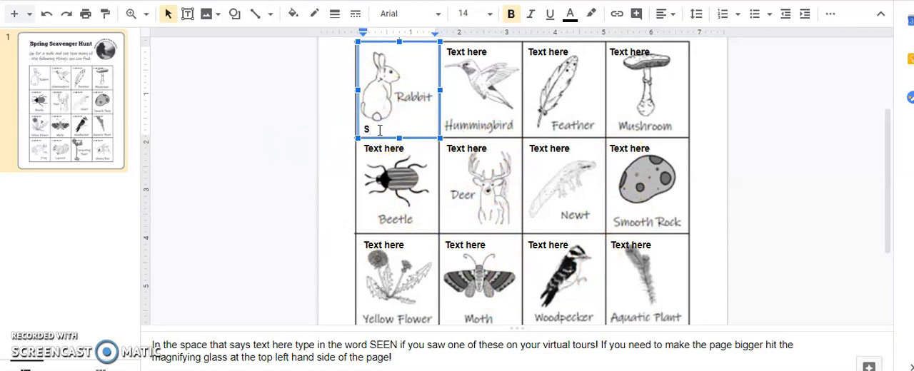
text(een)
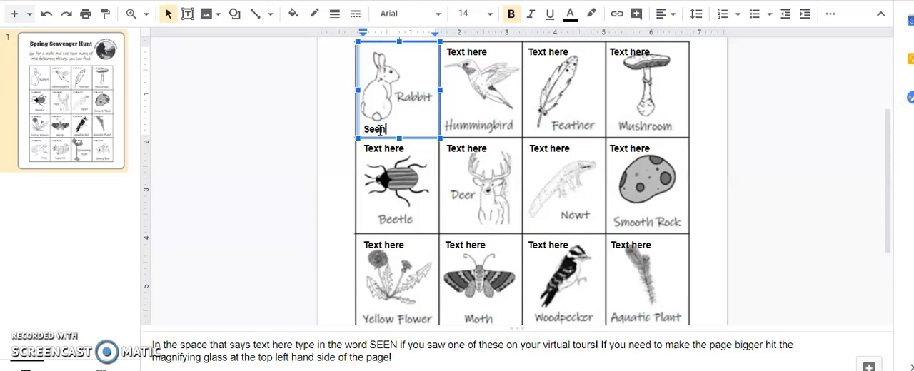
click(346, 177)
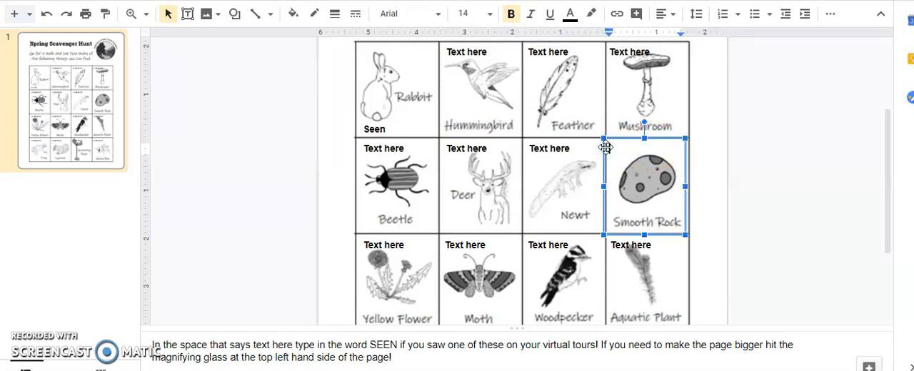
- Enter 'Seen' in the Smooth Rock box and check the result across the slide
text(Se)
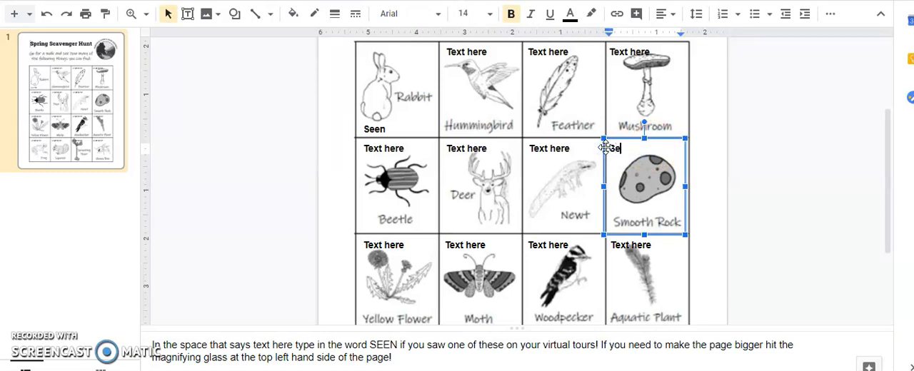
text(Seen)
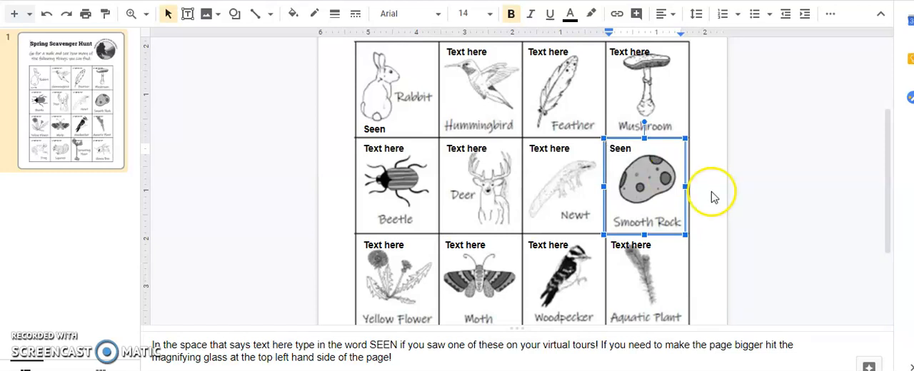
scroll(down, 3)
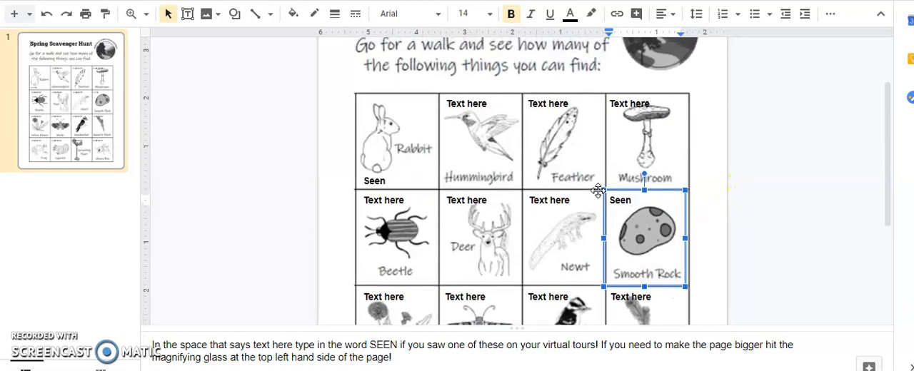
scroll(down, 3)
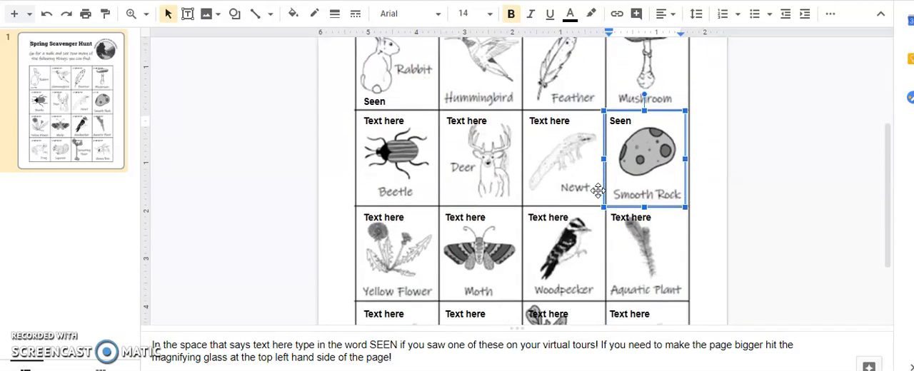
scroll(up, 3)
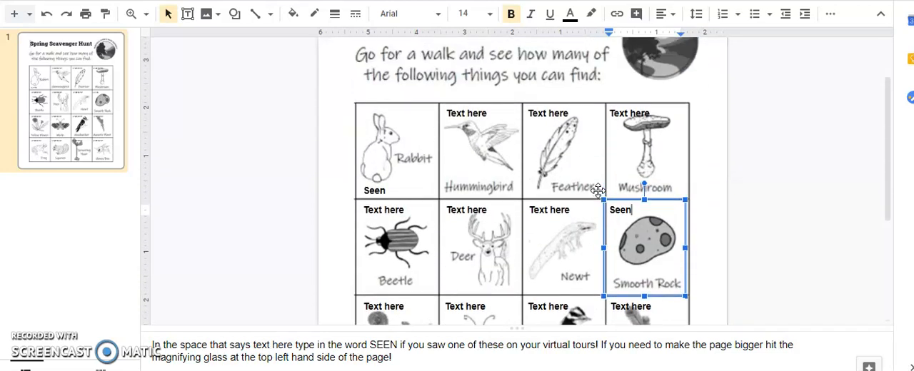
scroll(down, 3)
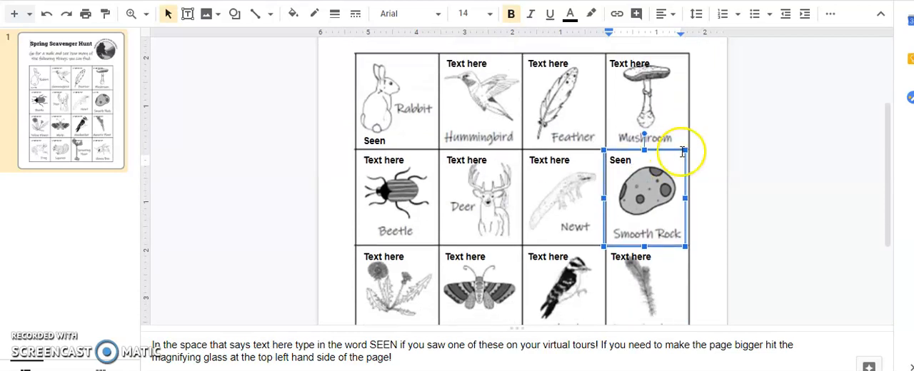
mouse_move(725, 198)
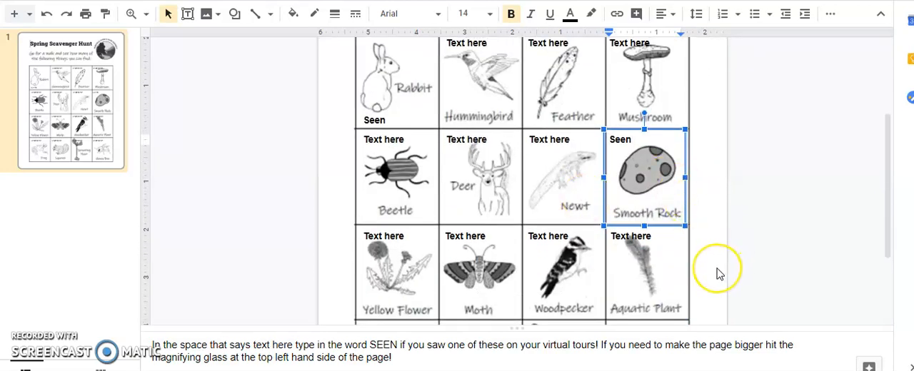
mouse_move(720, 274)
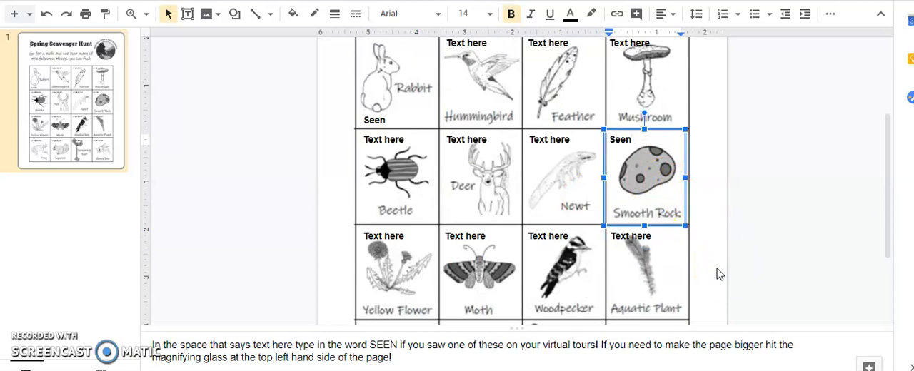